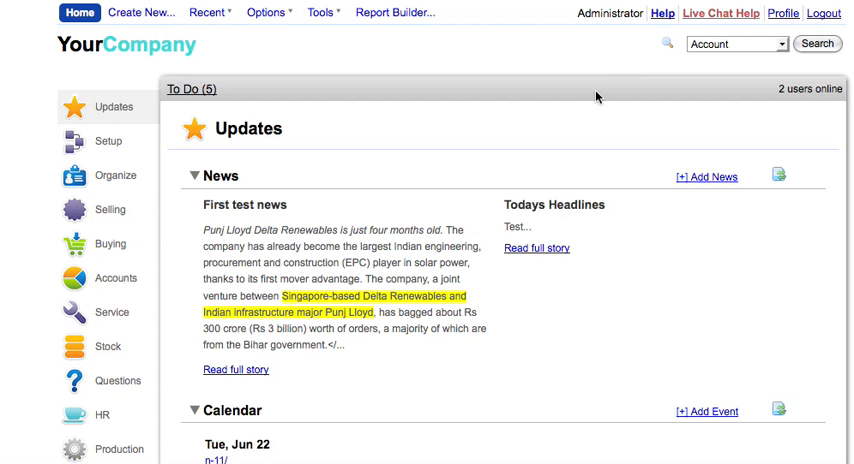
pyautogui.moveTo(256, 278)
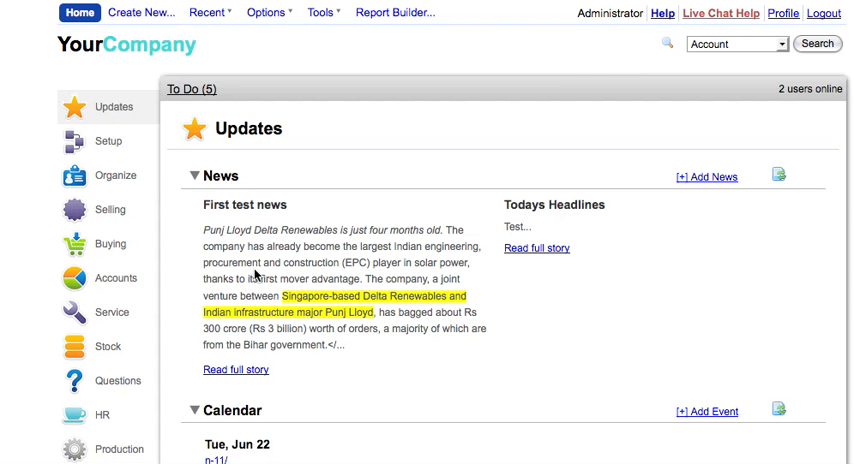
pyautogui.moveTo(136, 284)
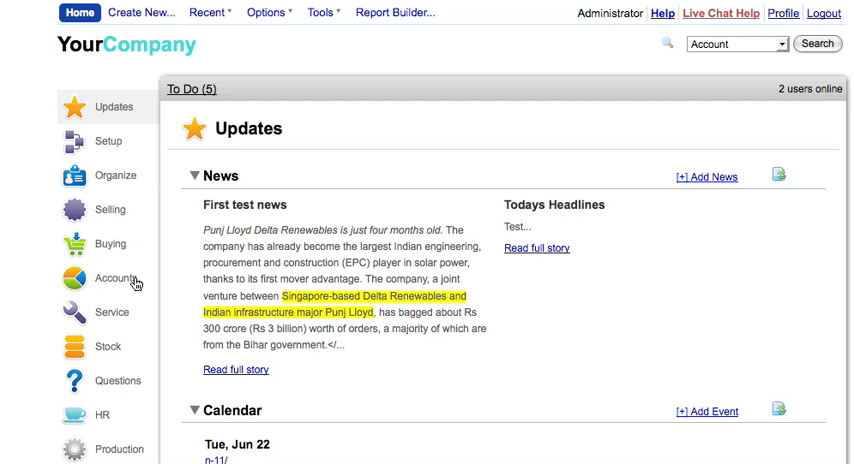
# Step: Filter the Purchase Invoice list to the 13 records whose ID contains 'cbill'
pyautogui.click(108, 278)
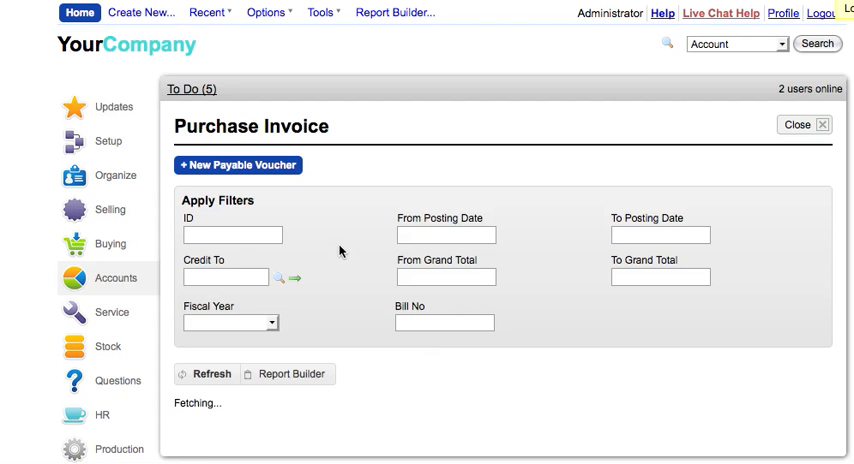
pyautogui.write('c')
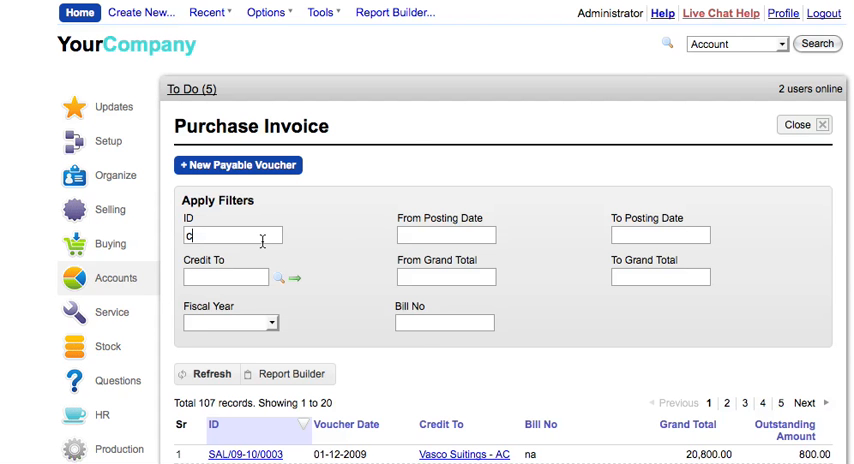
pyautogui.write('bill')
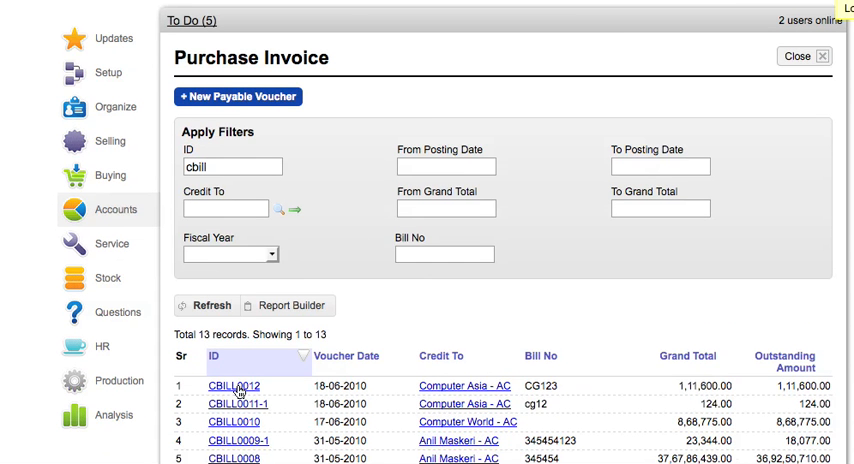
# Step: View the Next Steps of submitted invoice CBILL0012 in its full form
pyautogui.click(228, 386)
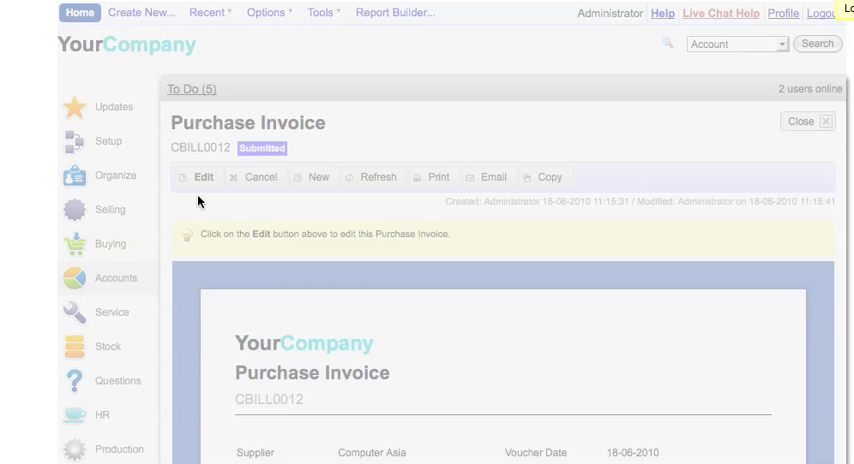
pyautogui.click(204, 176)
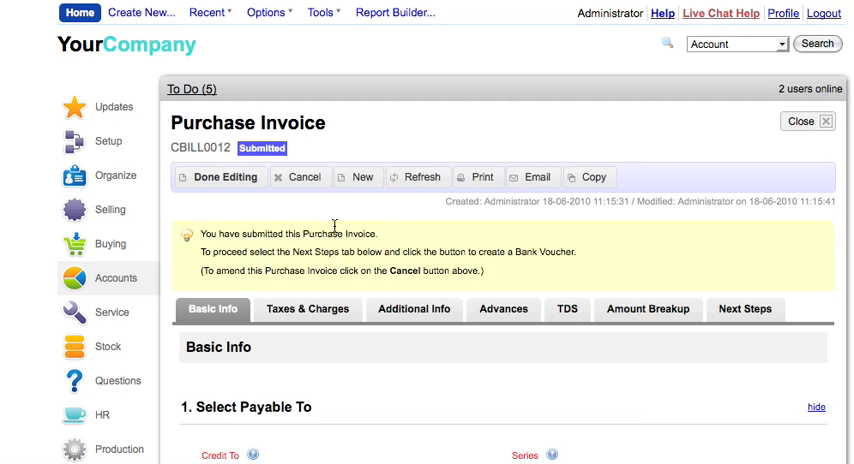
pyautogui.click(744, 308)
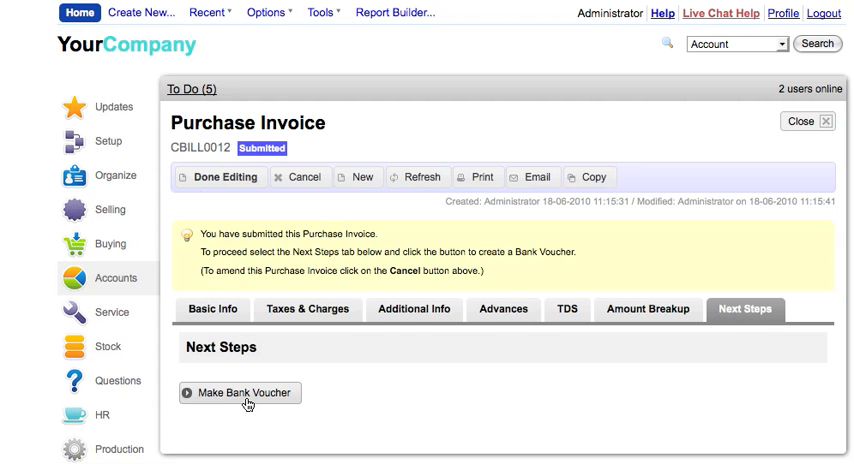
pyautogui.moveTo(224, 404)
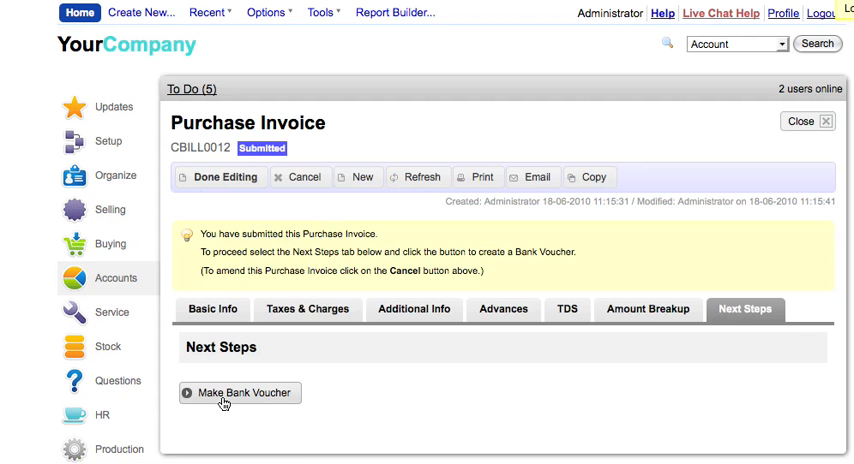
# Step: Make a Bank Voucher from CBILL0012 with series JV and dates 18-06-2010
pyautogui.click(238, 392)
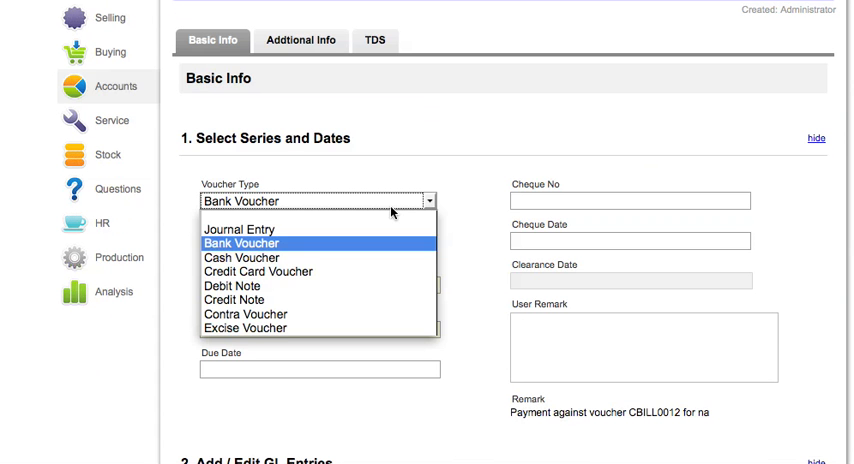
pyautogui.moveTo(372, 286)
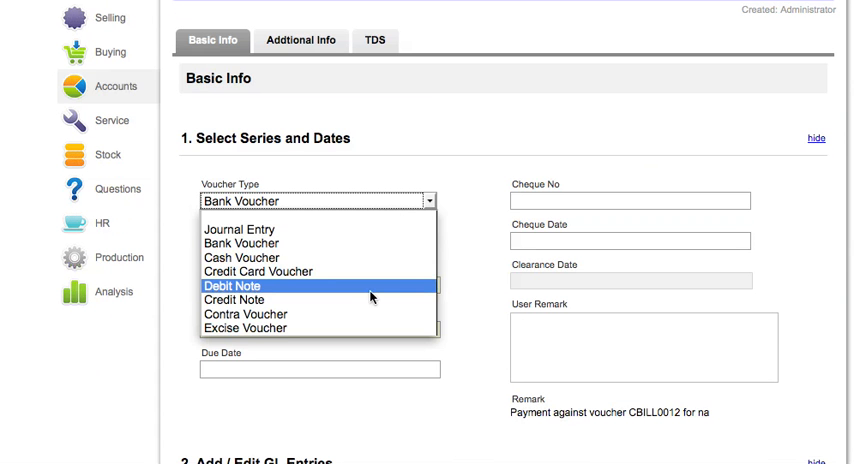
pyautogui.moveTo(378, 272)
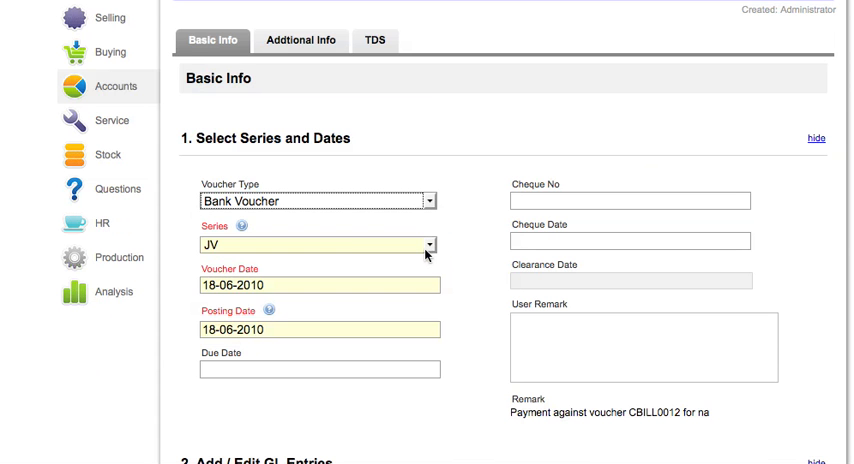
pyautogui.moveTo(352, 252)
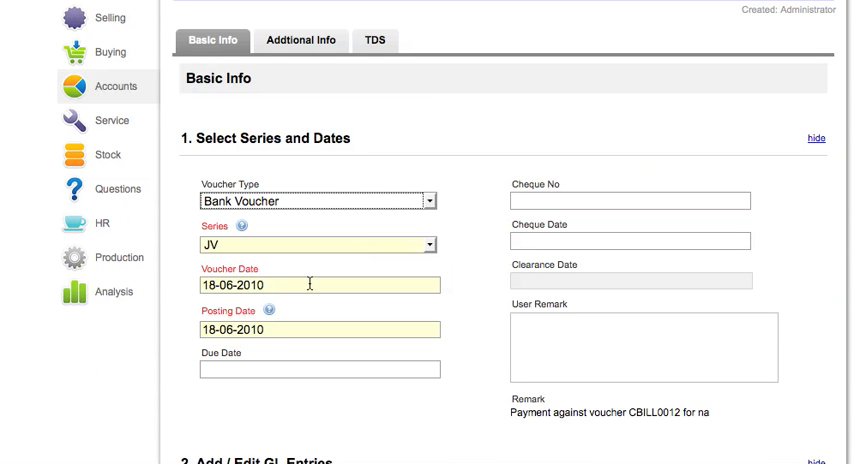
pyautogui.moveTo(308, 320)
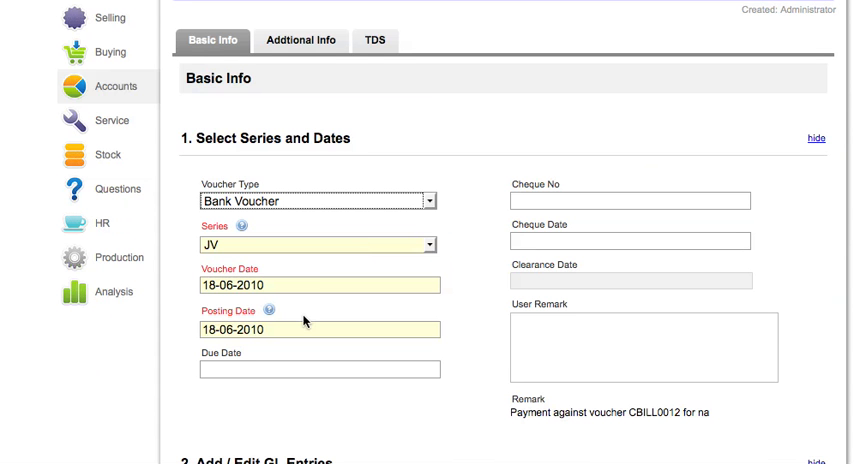
pyautogui.moveTo(296, 336)
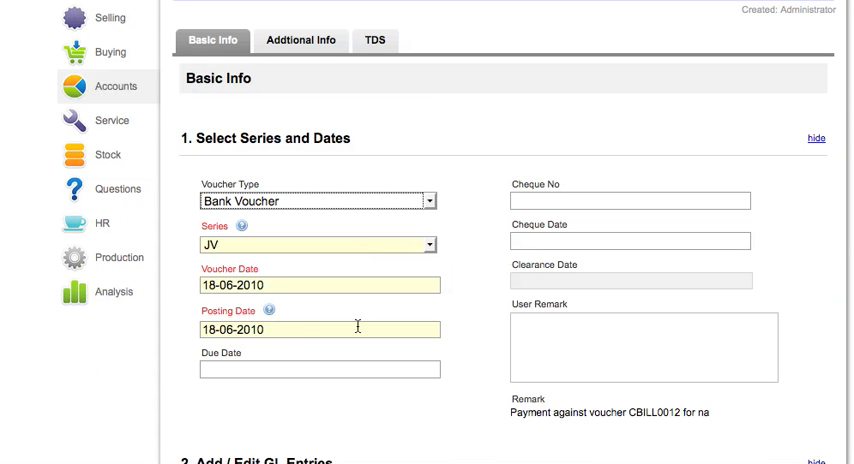
pyautogui.scroll(-3)
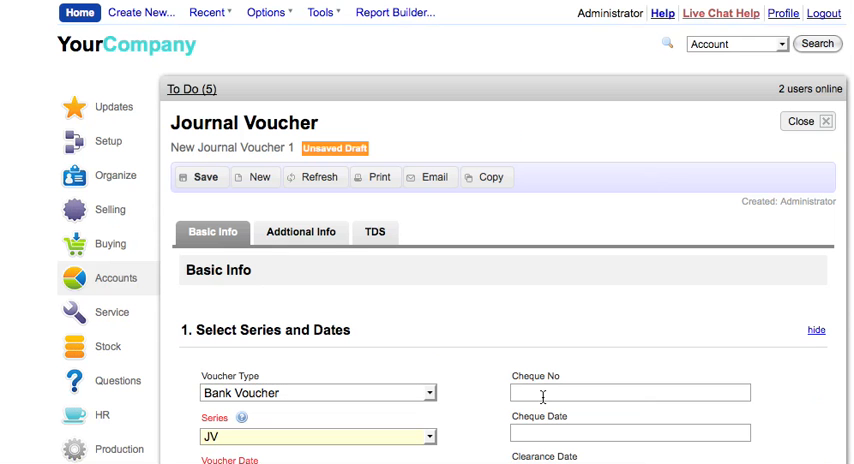
# Step: Enter cheque number gyue675765 with cheque date 17-06-2010 on the voucher
pyautogui.write('gyue675765')
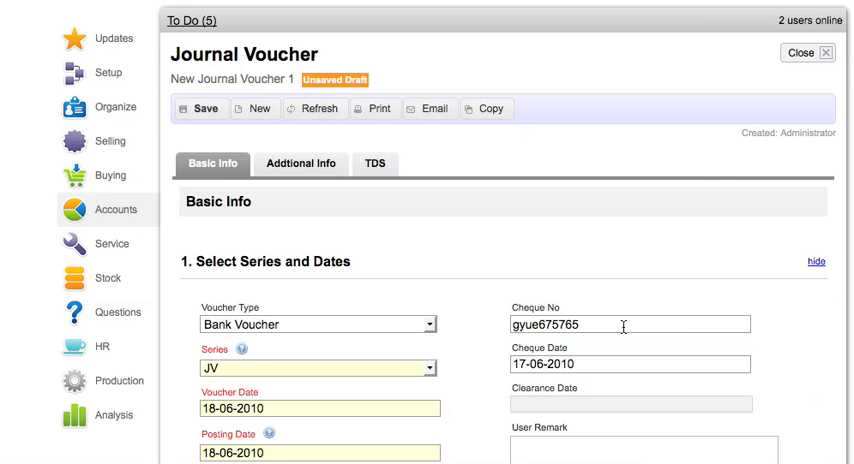
pyautogui.scroll(-3)
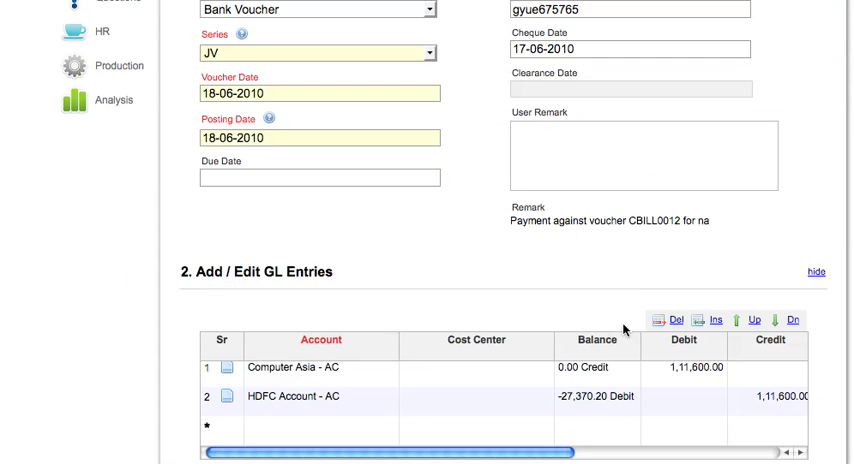
pyautogui.scroll(-3)
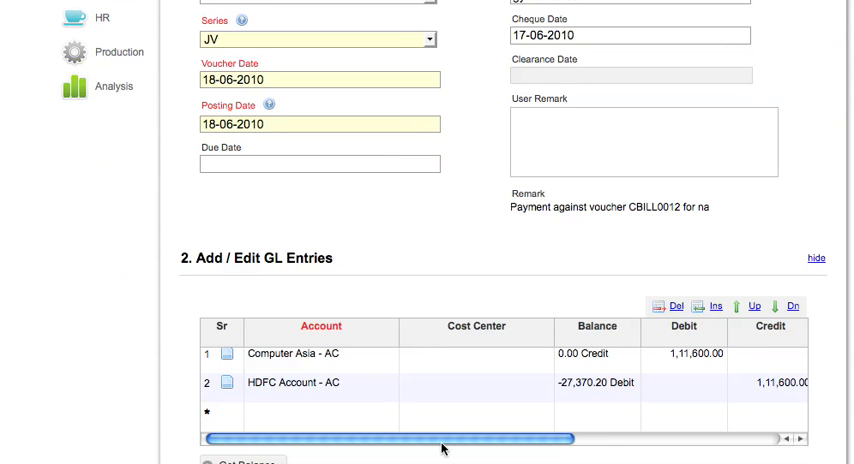
pyautogui.hscroll(3)
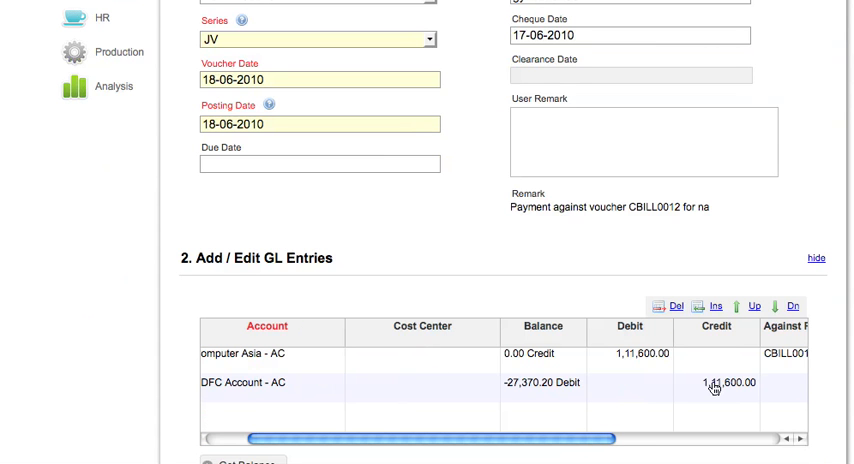
pyautogui.moveTo(646, 400)
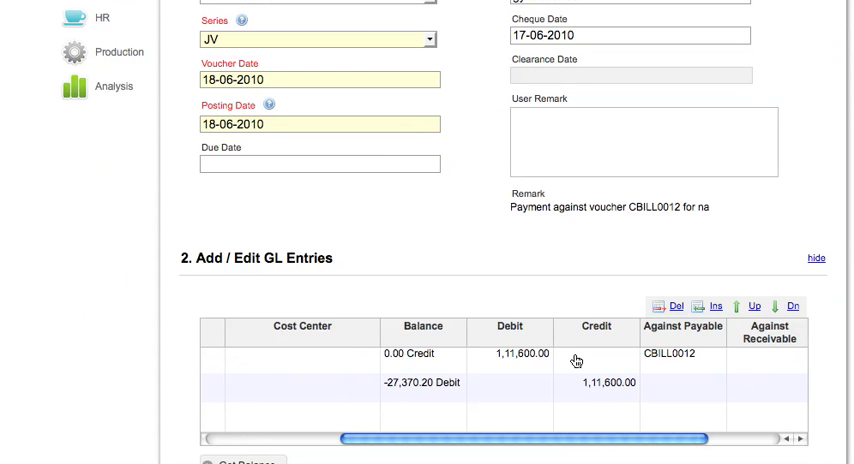
pyautogui.scroll(-3)
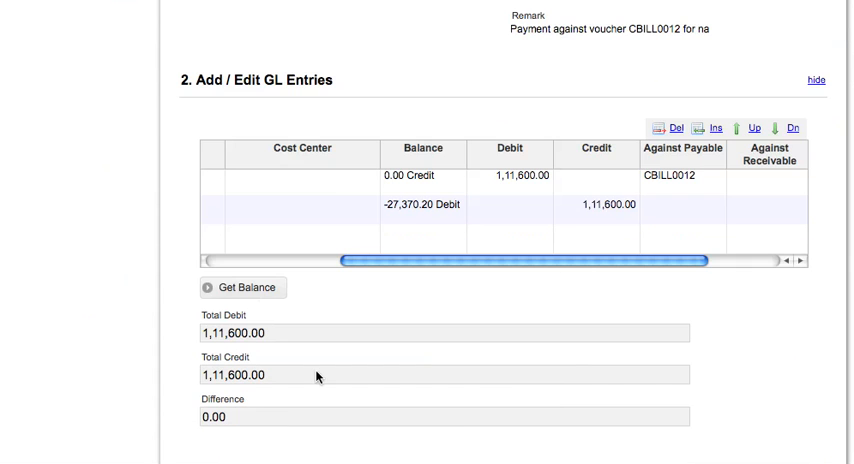
pyautogui.moveTo(388, 356)
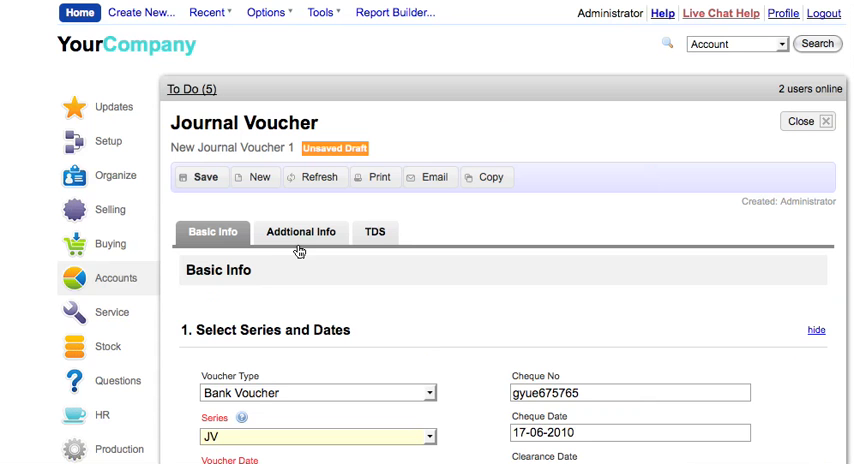
pyautogui.click(300, 232)
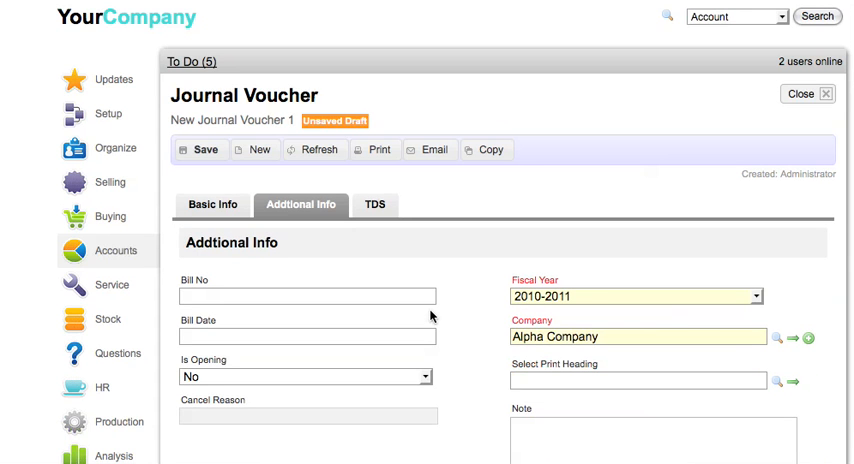
pyautogui.scroll(-3)
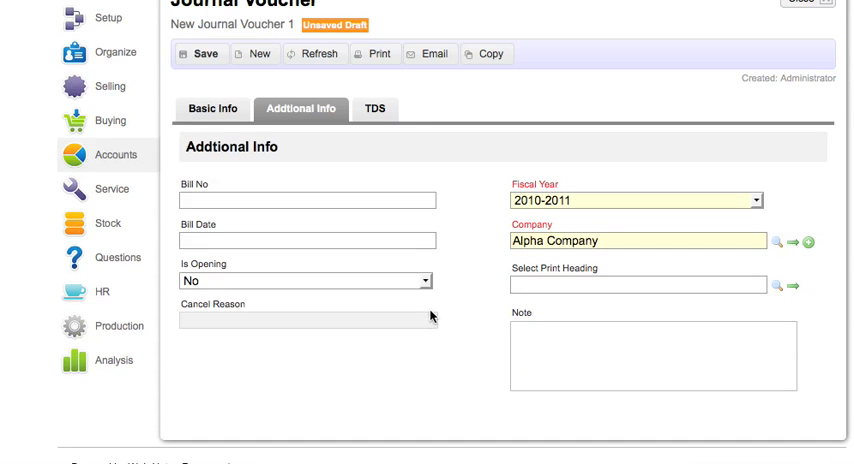
pyautogui.moveTo(376, 110)
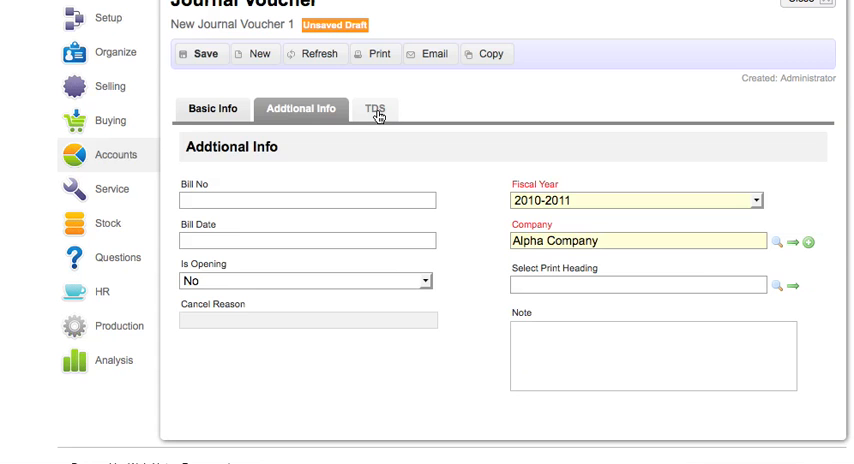
pyautogui.click(376, 108)
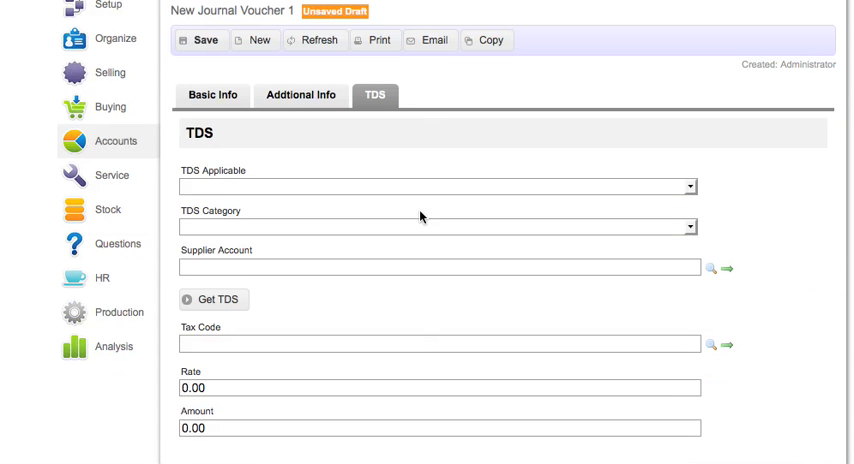
pyautogui.scroll(-3)
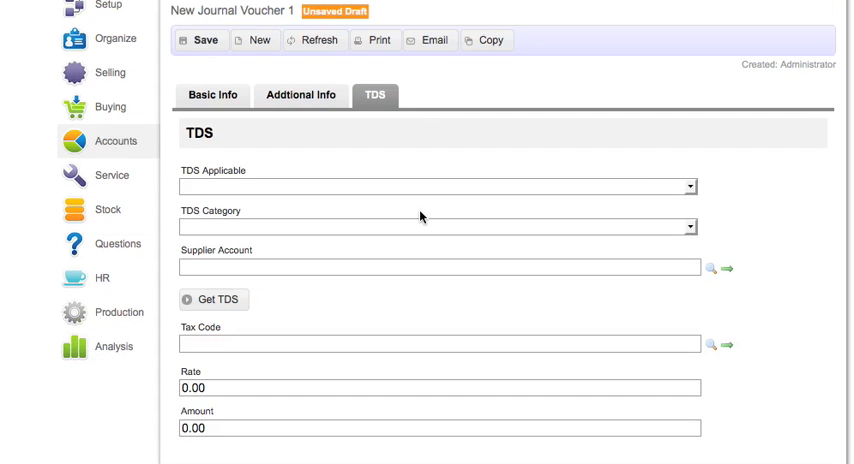
pyautogui.click(212, 164)
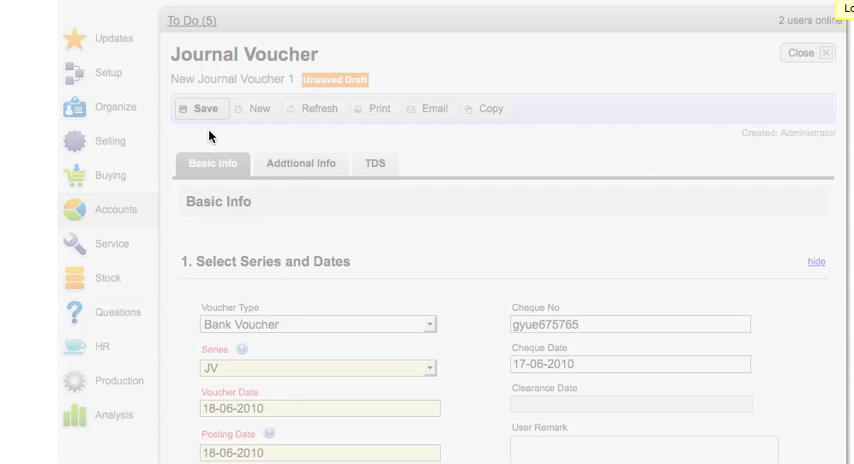
# Step: Save the voucher as JV00012 and submit it, reaching the confirmation prompt
pyautogui.click(200, 108)
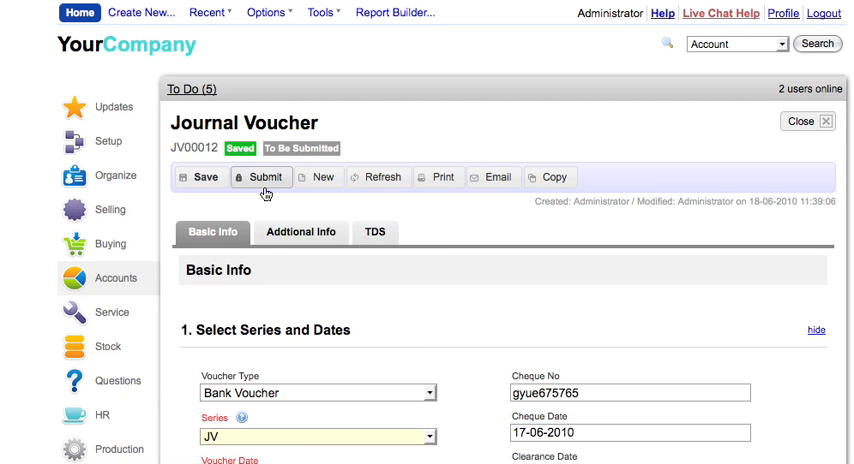
pyautogui.click(260, 176)
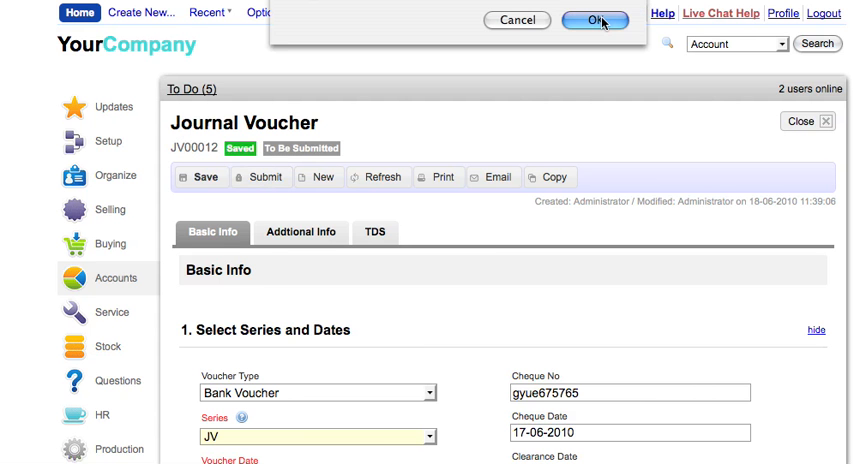